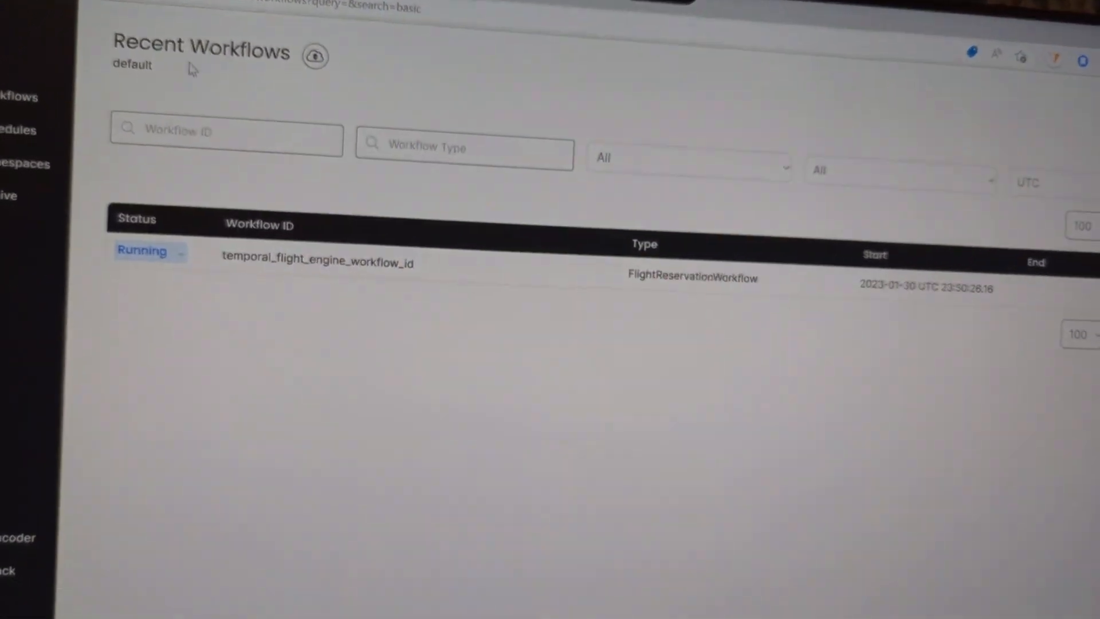
# Show the temporal_flight_engine_workflow_id run's details down to its Recent Events table.
pyautogui.click(317, 263)
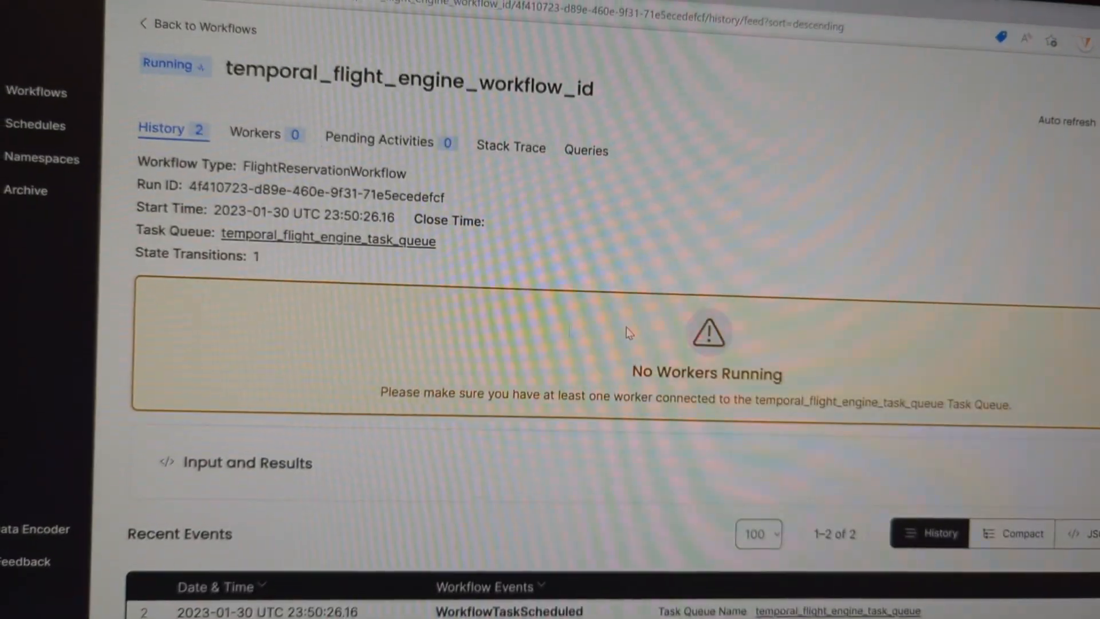
pyautogui.scroll(-3)
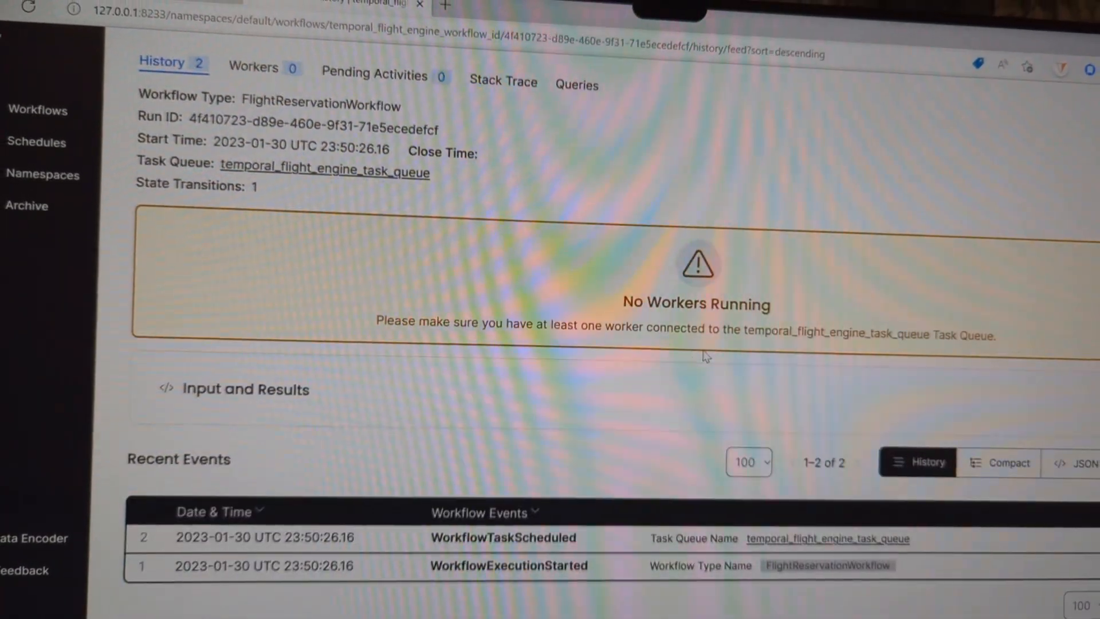